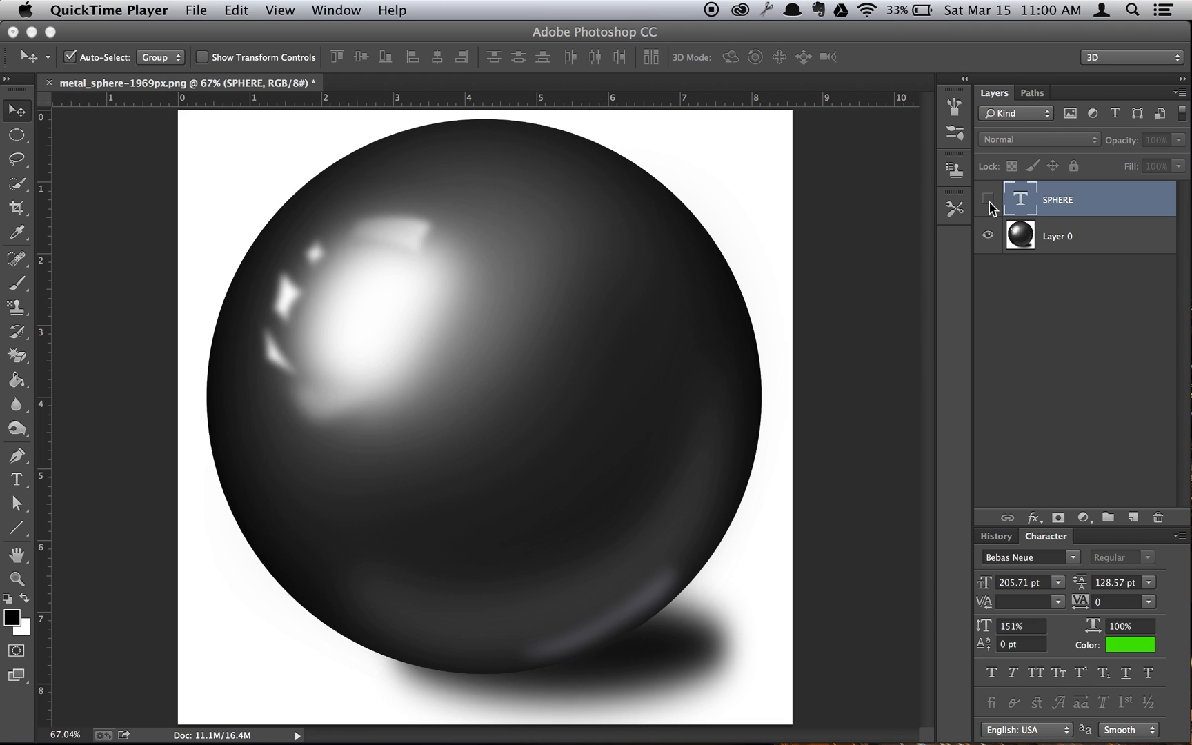
Turn on visibility of the green SPHERE type layer over the black sphere.
{"action": "left_click", "coordinate": [987, 199]}
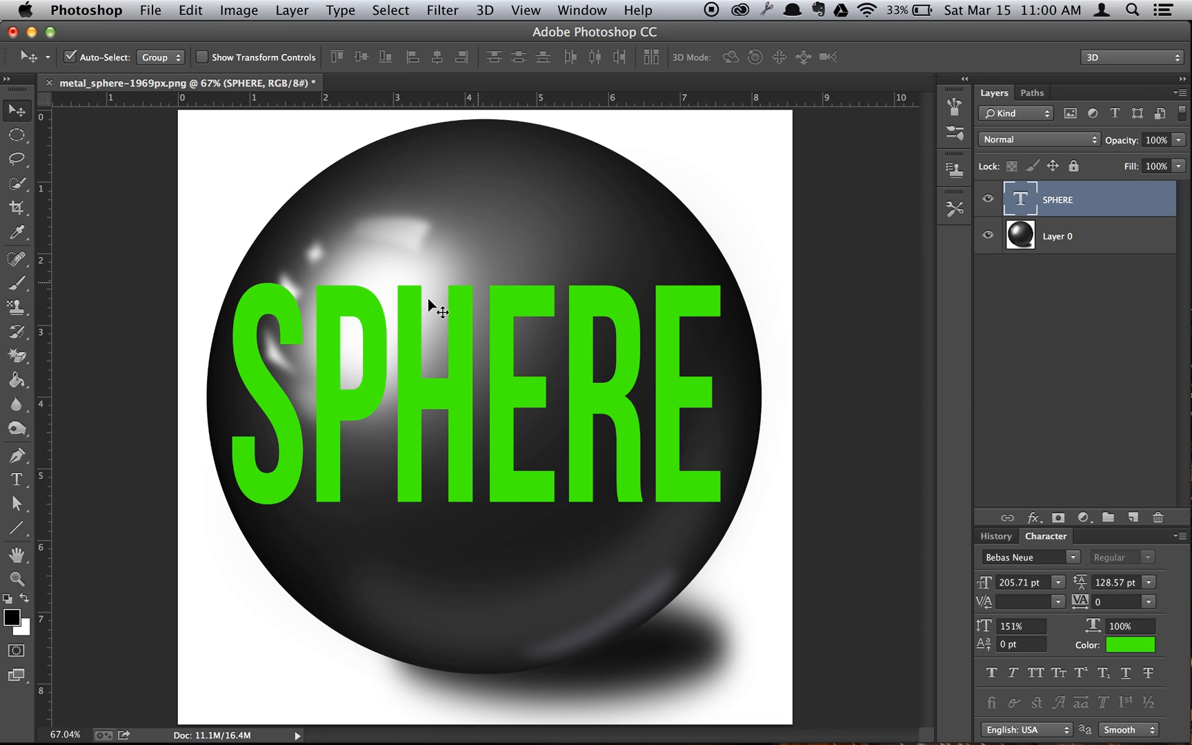
{"action": "mouse_move", "coordinate": [735, 482]}
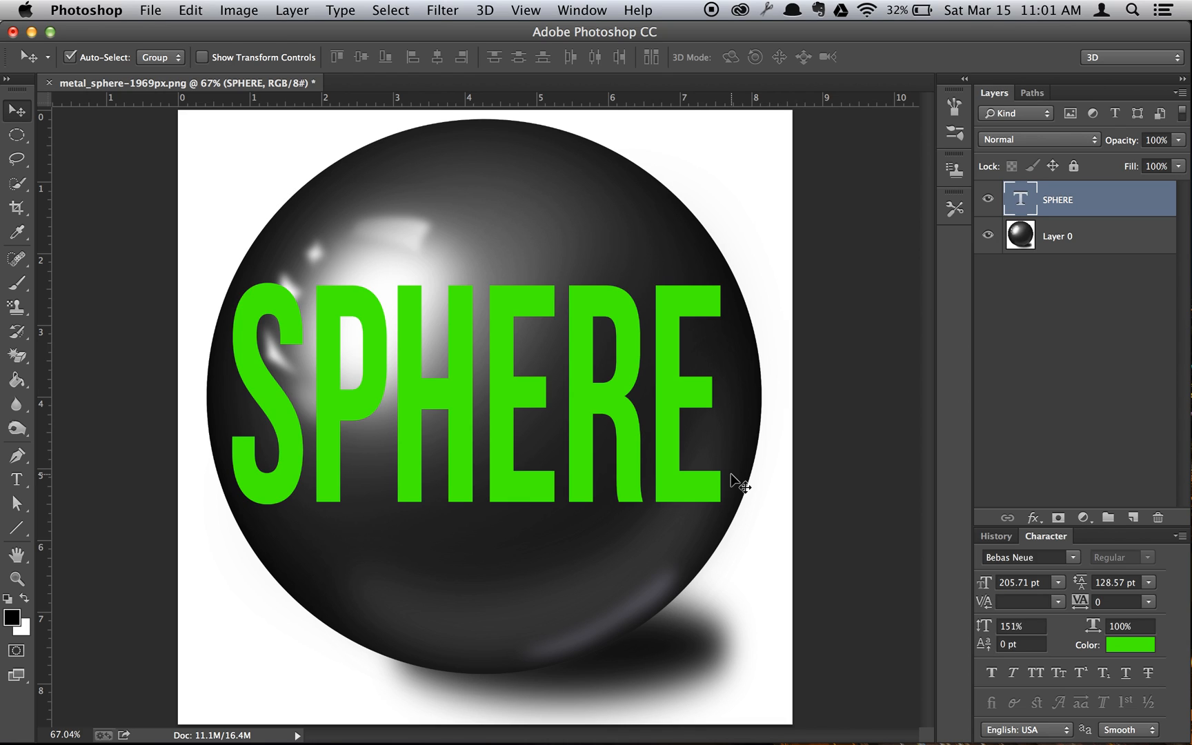
{"action": "mouse_move", "coordinate": [781, 238]}
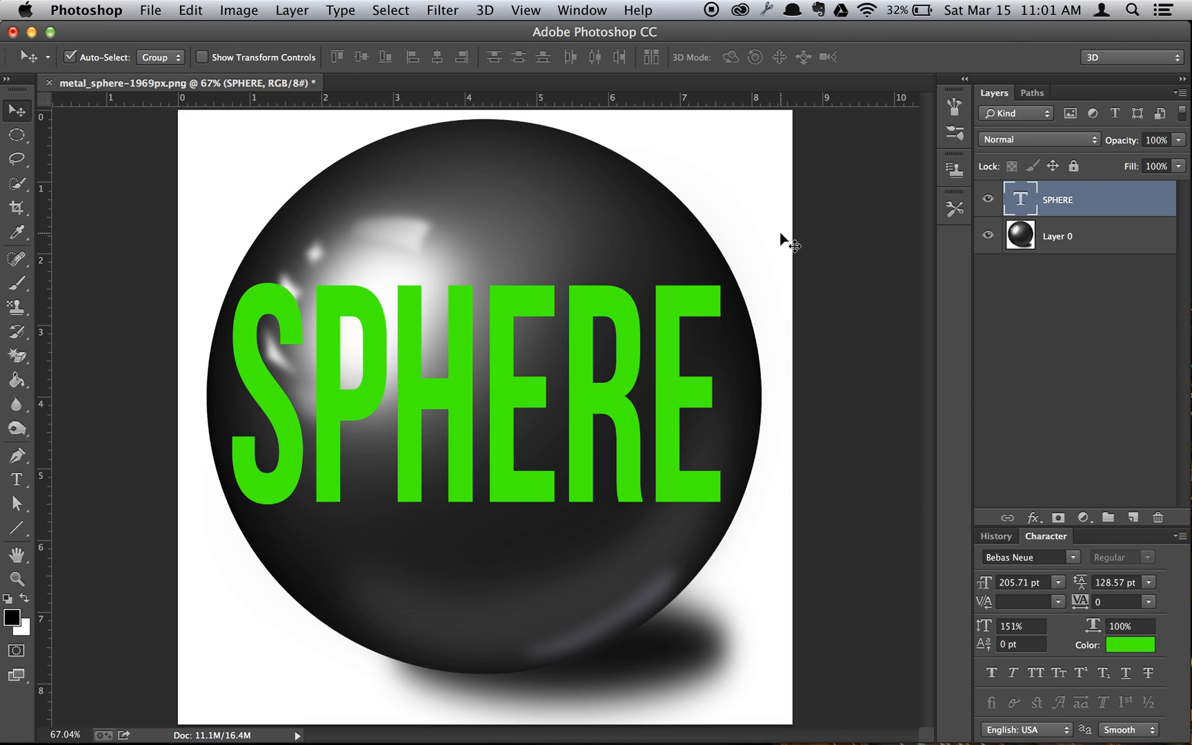
Draw an elliptical marquee circle matching the black sphere's outline.
{"action": "left_click", "coordinate": [15, 135]}
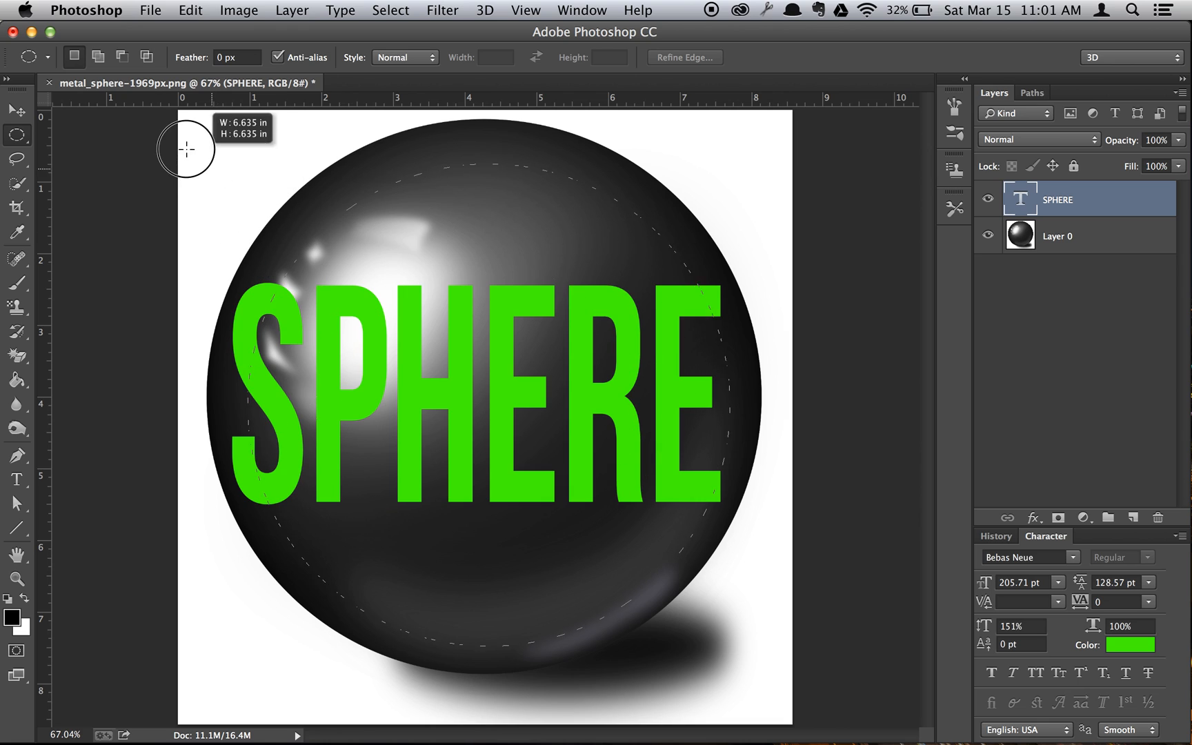
{"action": "left_click_drag", "start_coordinate": [185, 149], "coordinate": [149, 126]}
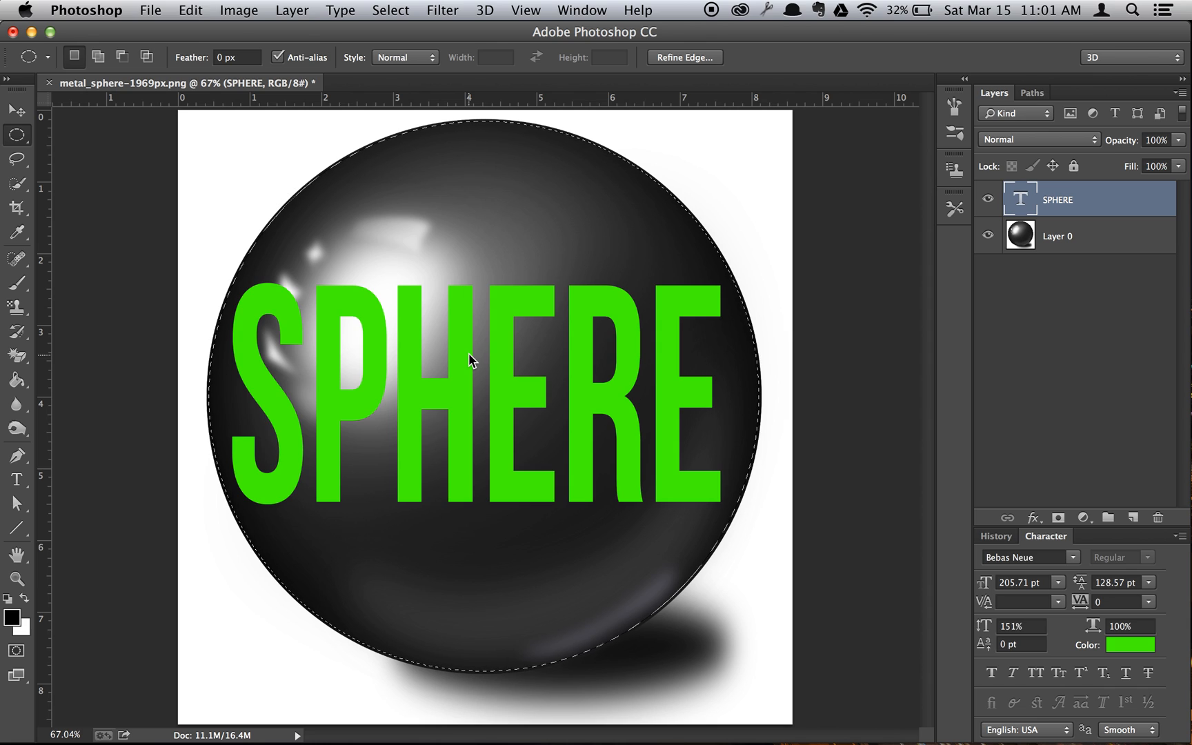
{"action": "mouse_move", "coordinate": [676, 557]}
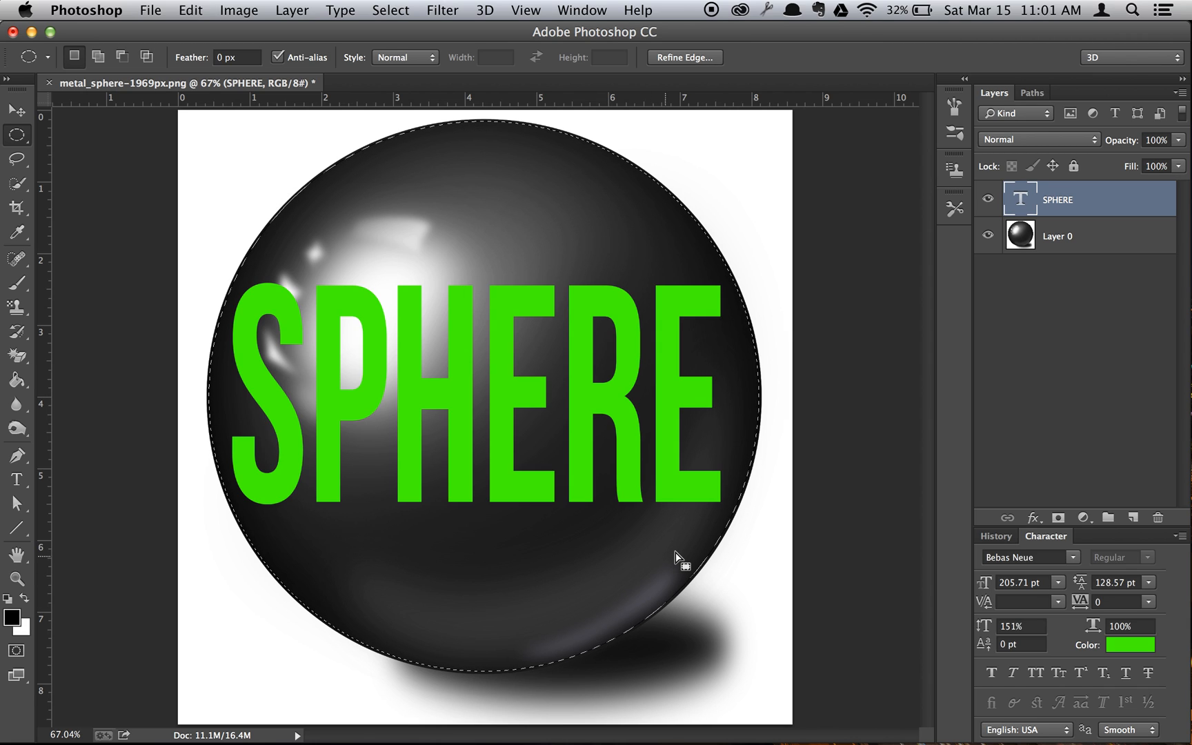
{"action": "mouse_move", "coordinate": [681, 555]}
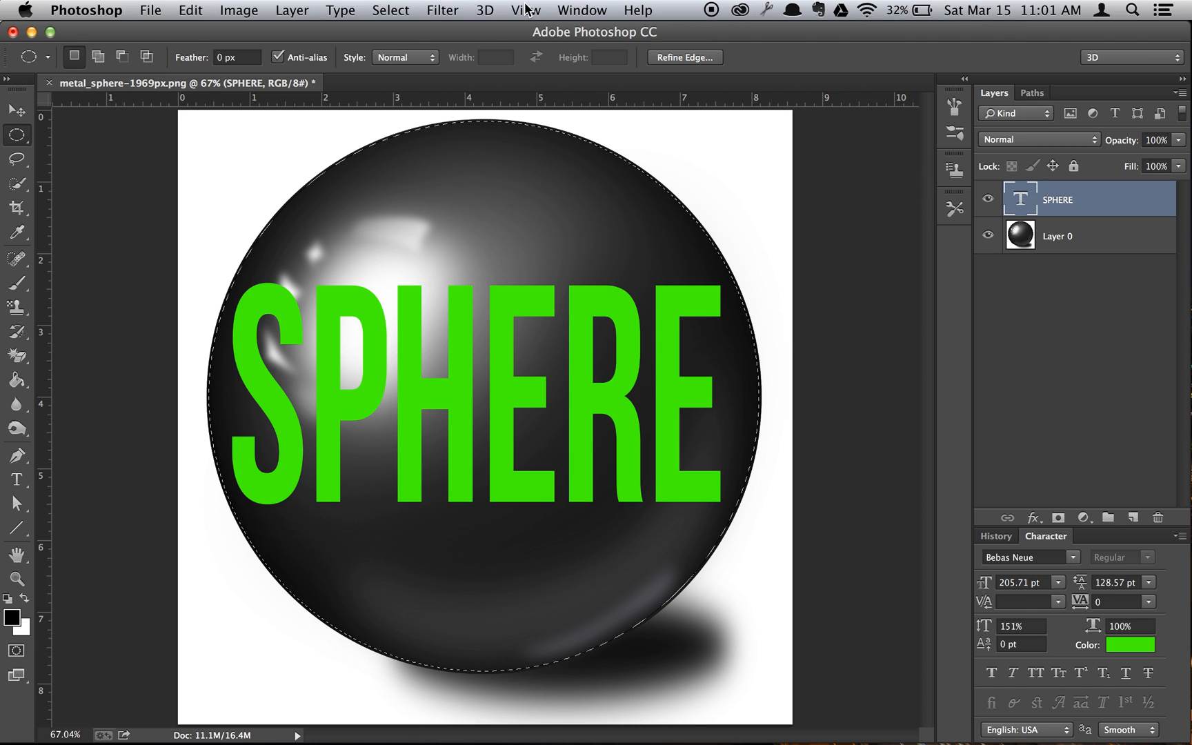
Apply Filter > Distort > Spherize to the SPHERE type layer.
{"action": "left_click", "coordinate": [442, 10]}
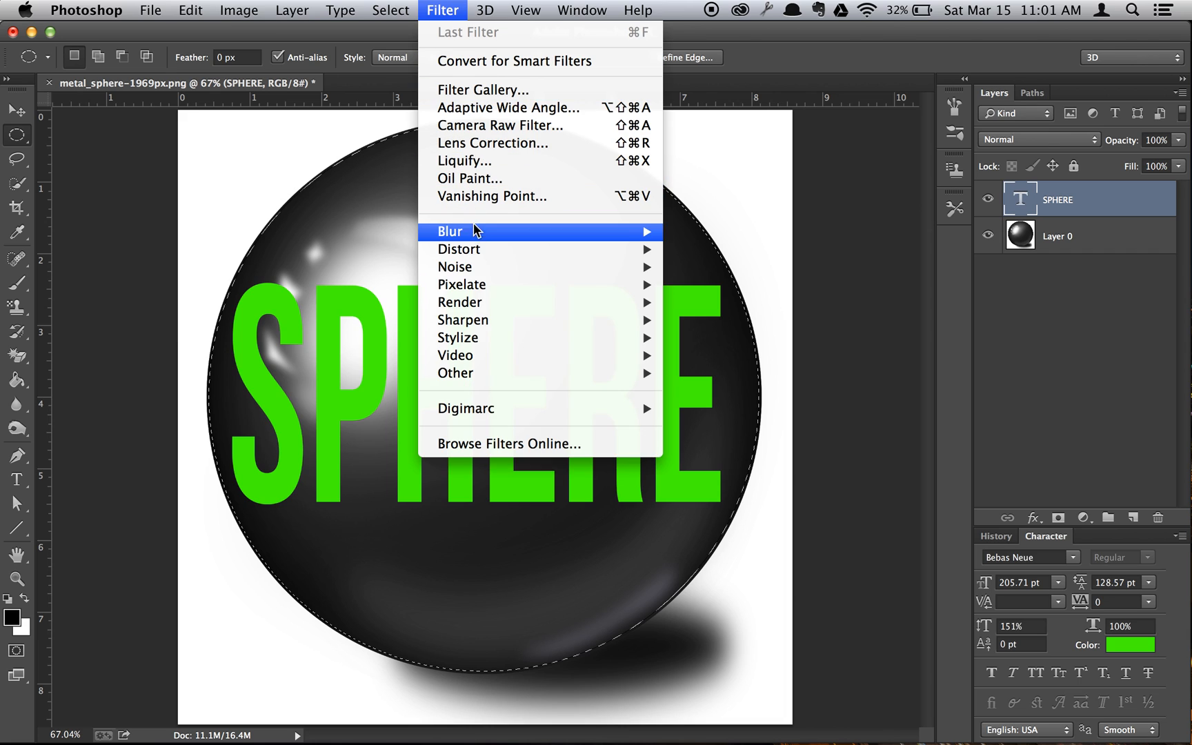
{"action": "mouse_move", "coordinate": [459, 249]}
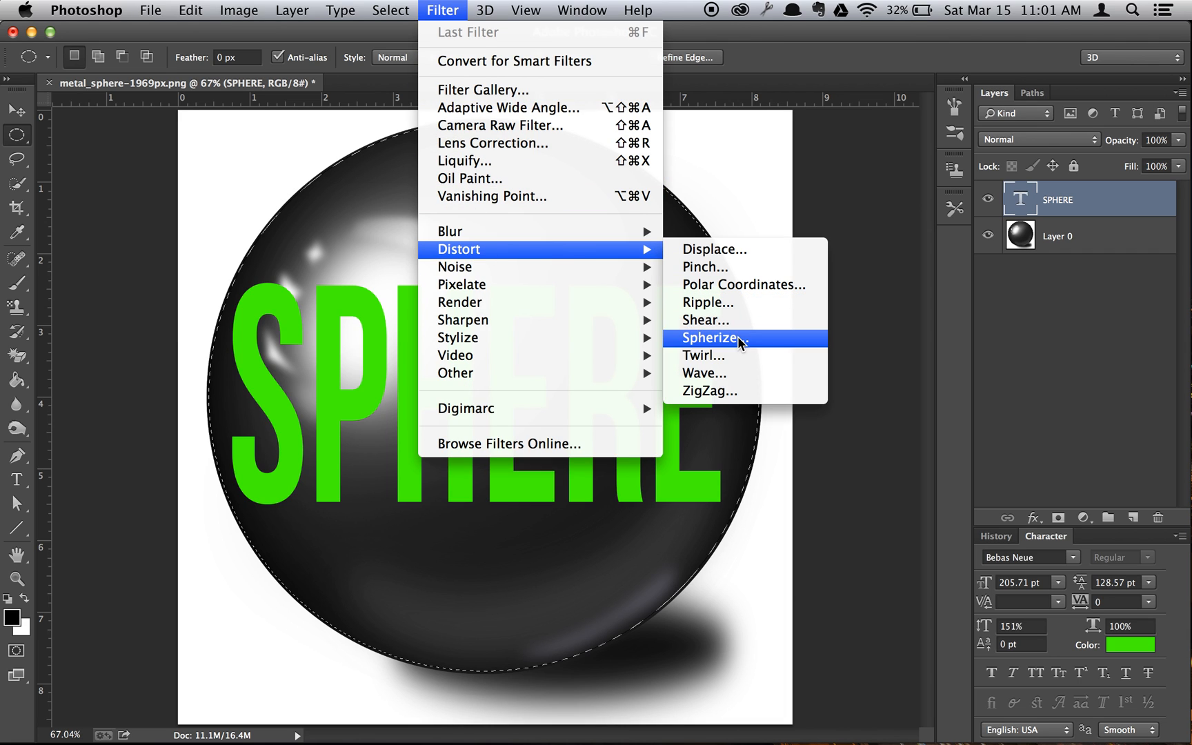
{"action": "left_click", "coordinate": [710, 337]}
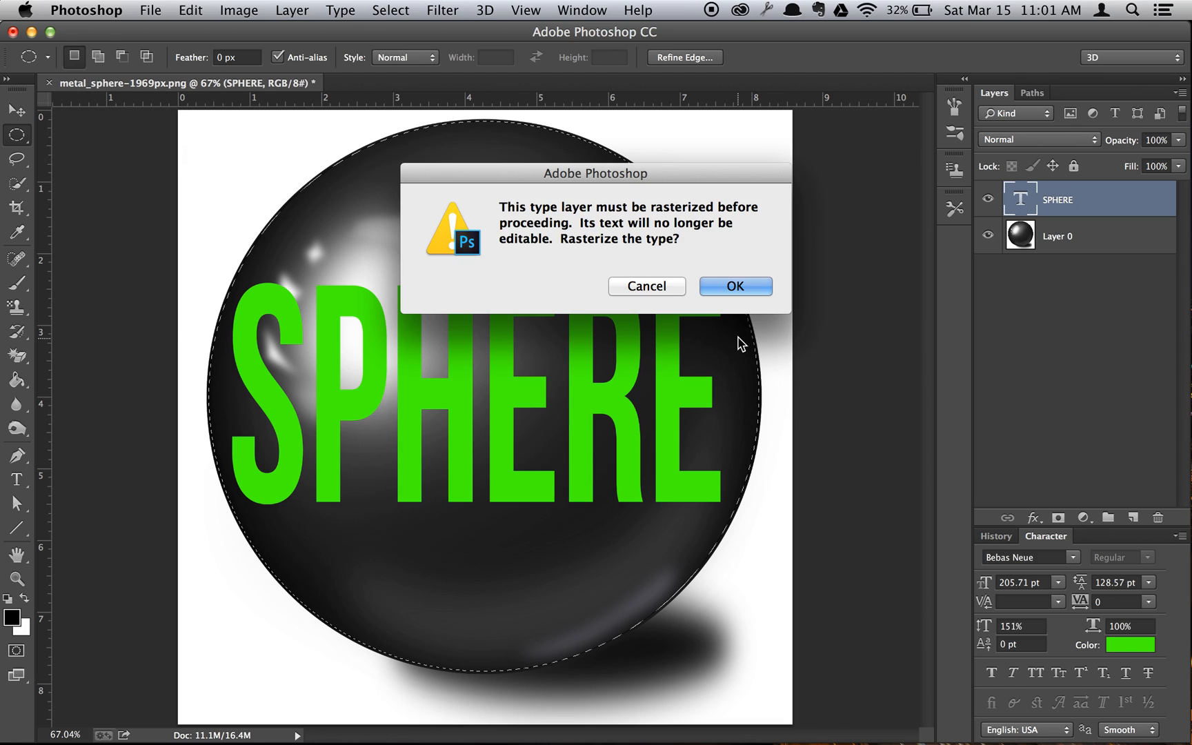
{"action": "mouse_move", "coordinate": [658, 295]}
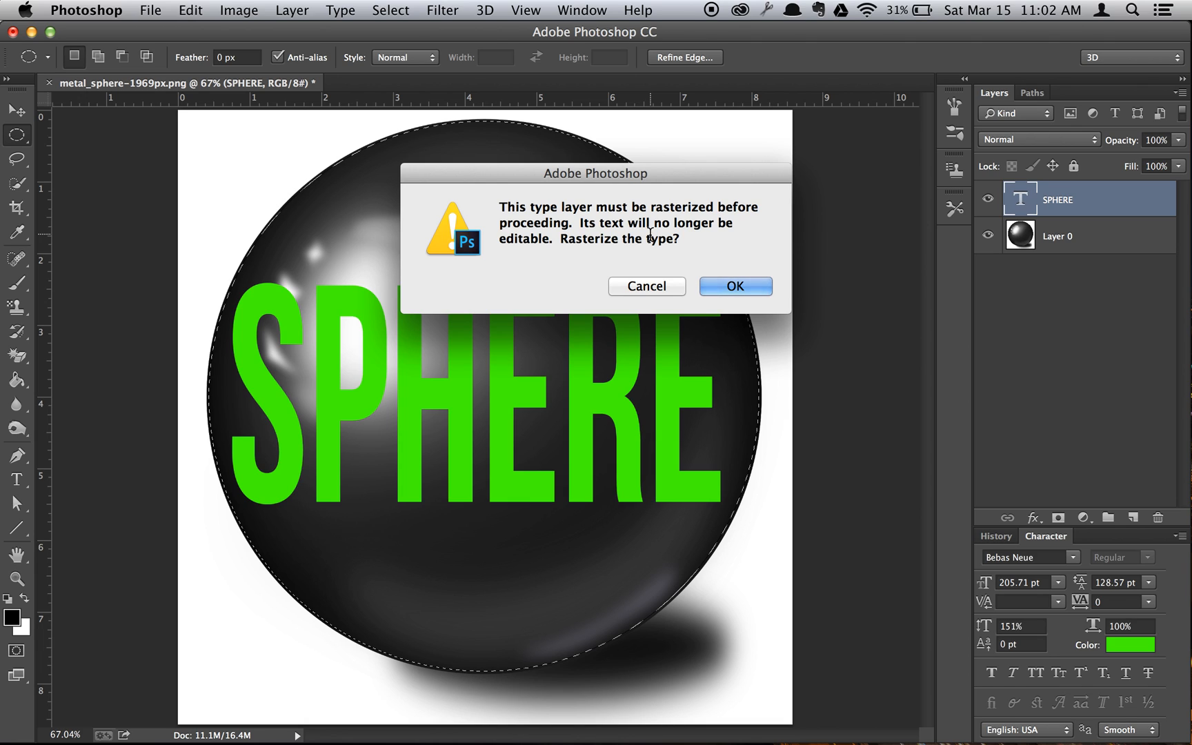
Rasterize the SPHERE text and apply Spherize at 100% Amount, Normal mode.
{"action": "left_click", "coordinate": [735, 286]}
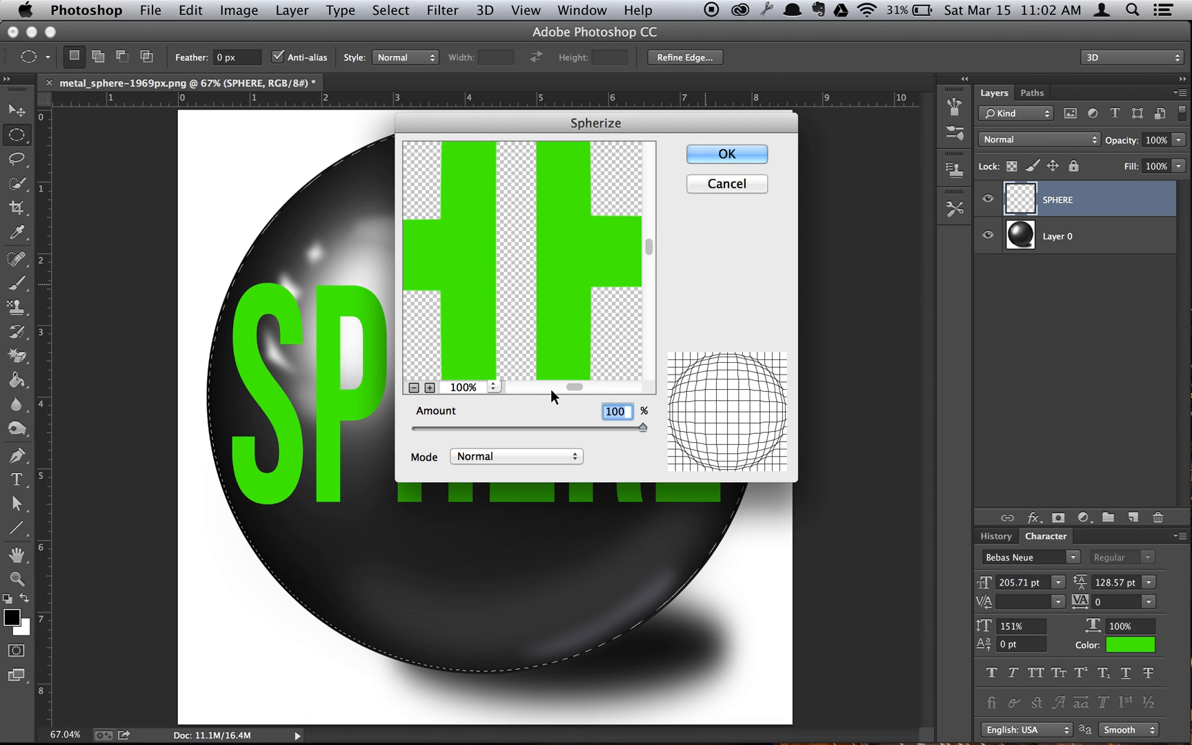
{"action": "mouse_move", "coordinate": [638, 186]}
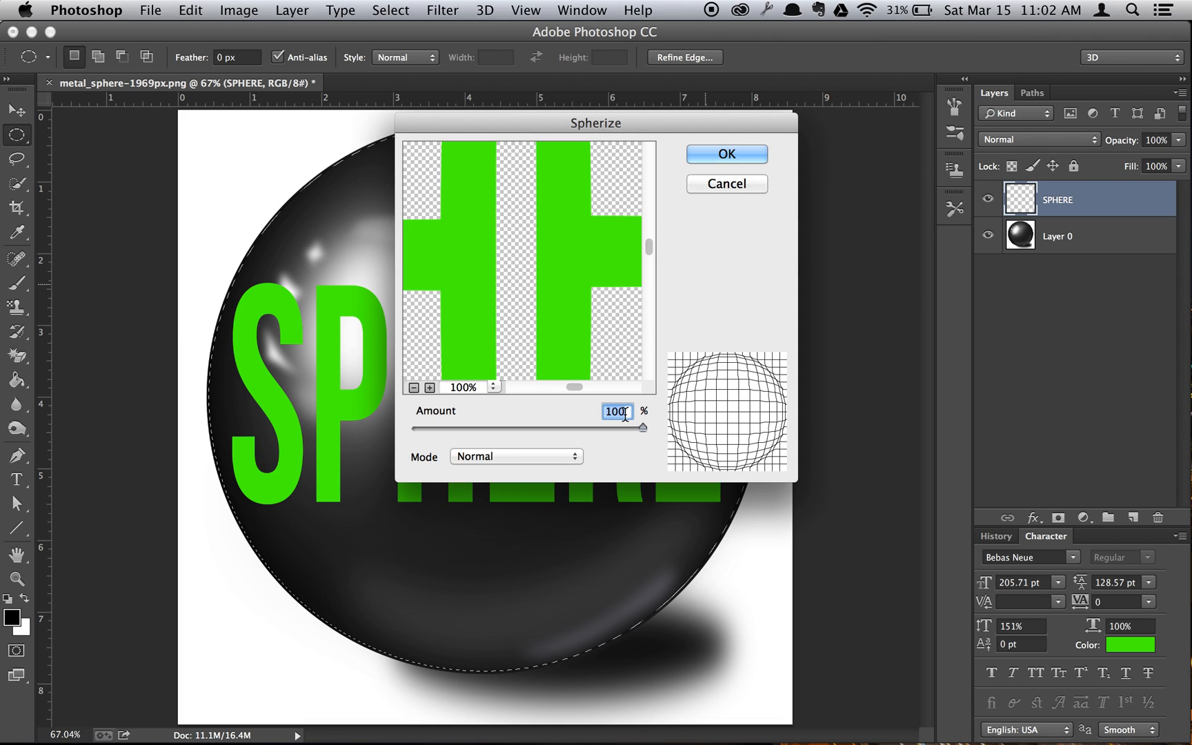
{"action": "mouse_move", "coordinate": [536, 464]}
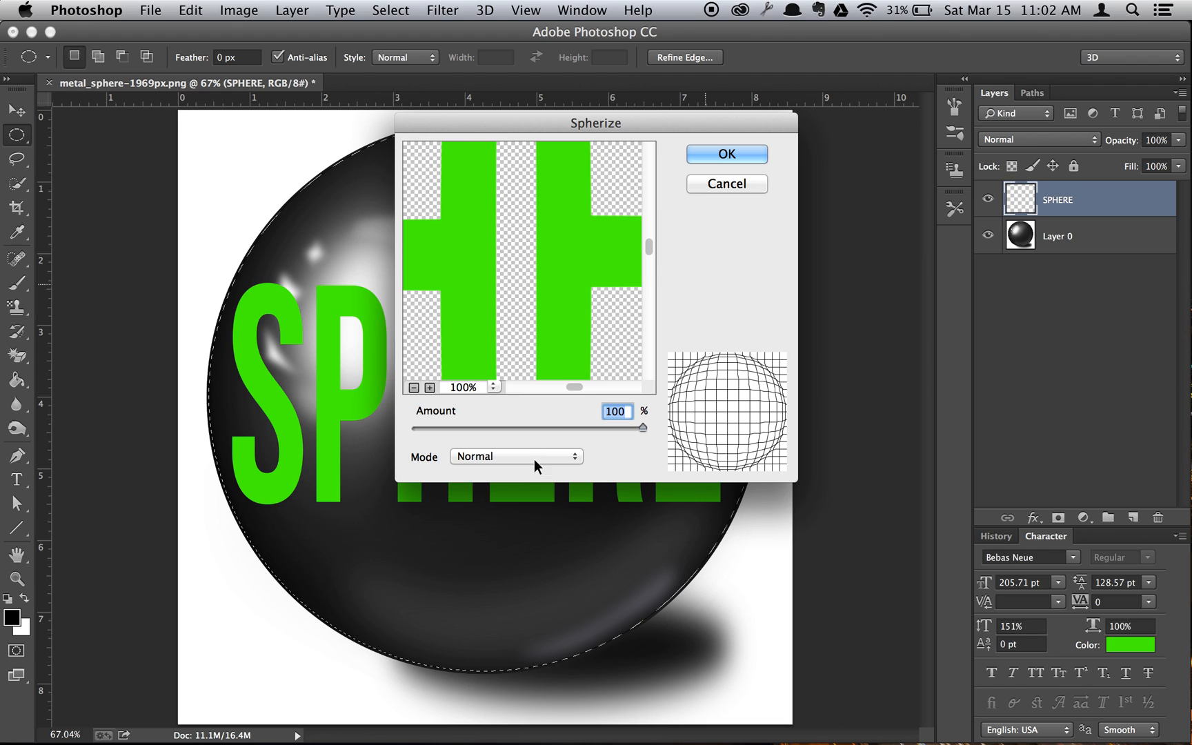
{"action": "left_click", "coordinate": [725, 154]}
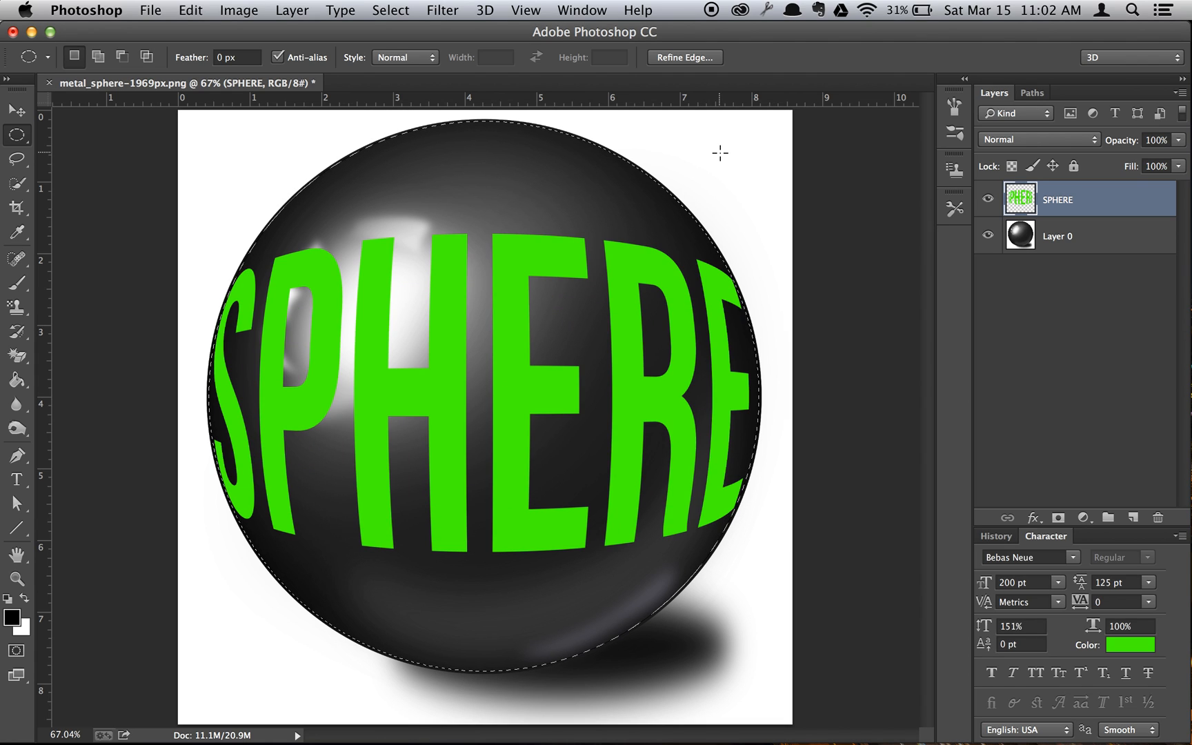
{"action": "left_click", "coordinate": [391, 10]}
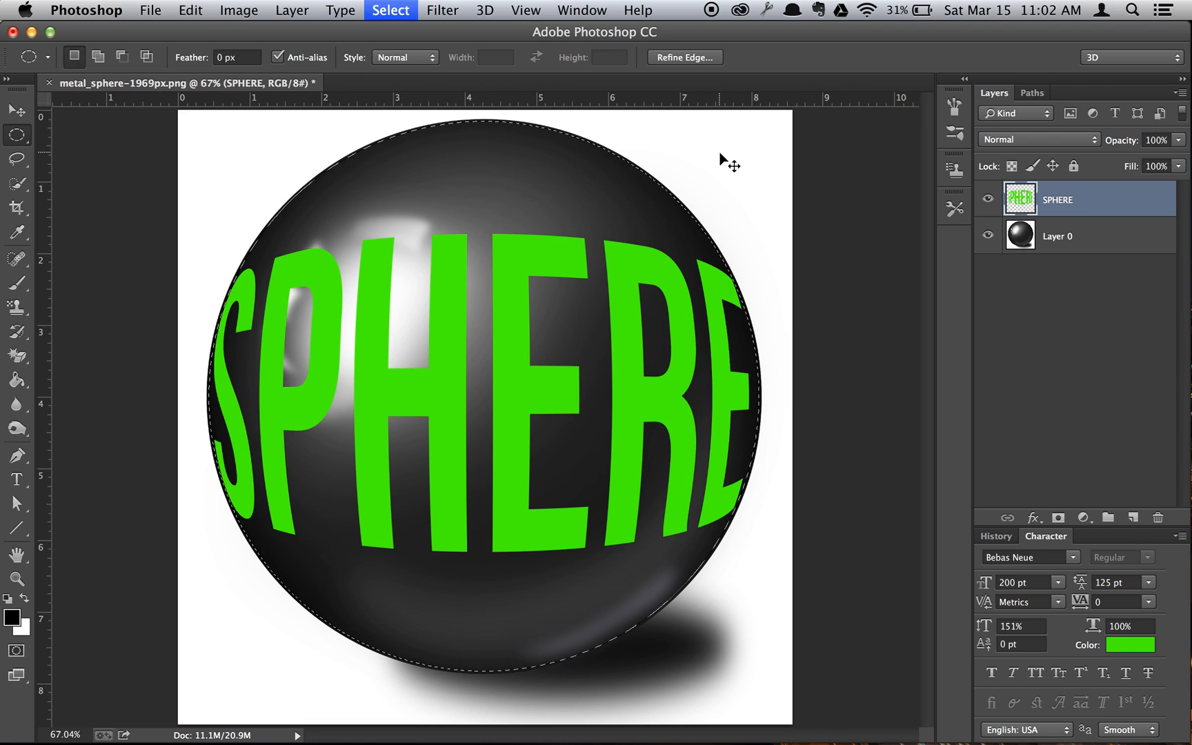